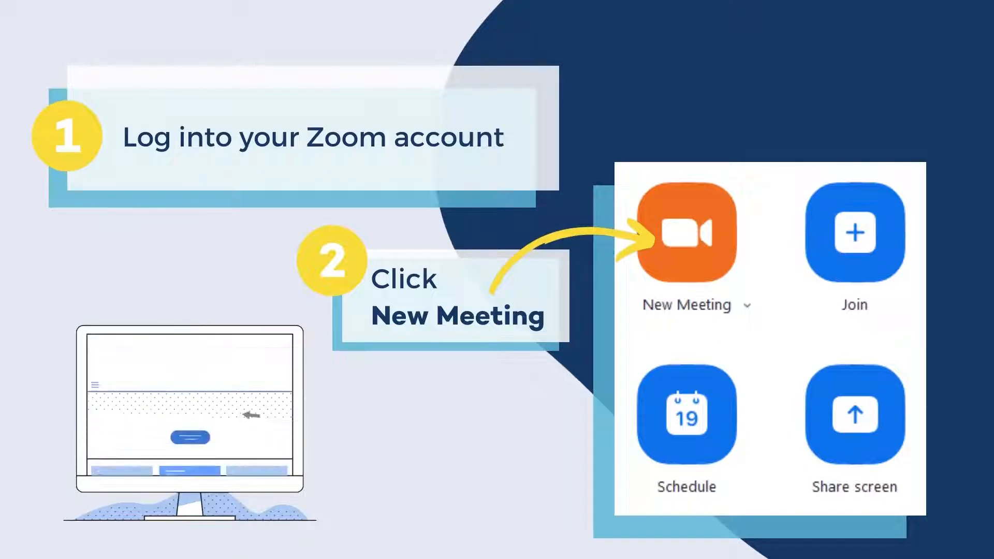
Start a new Zoom meeting from the home screen
click(686, 232)
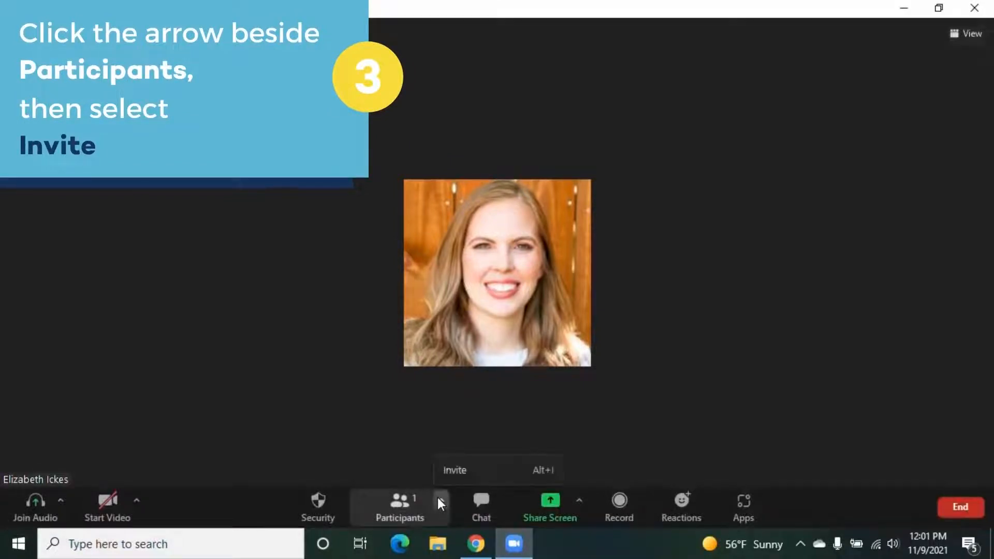
click(453, 470)
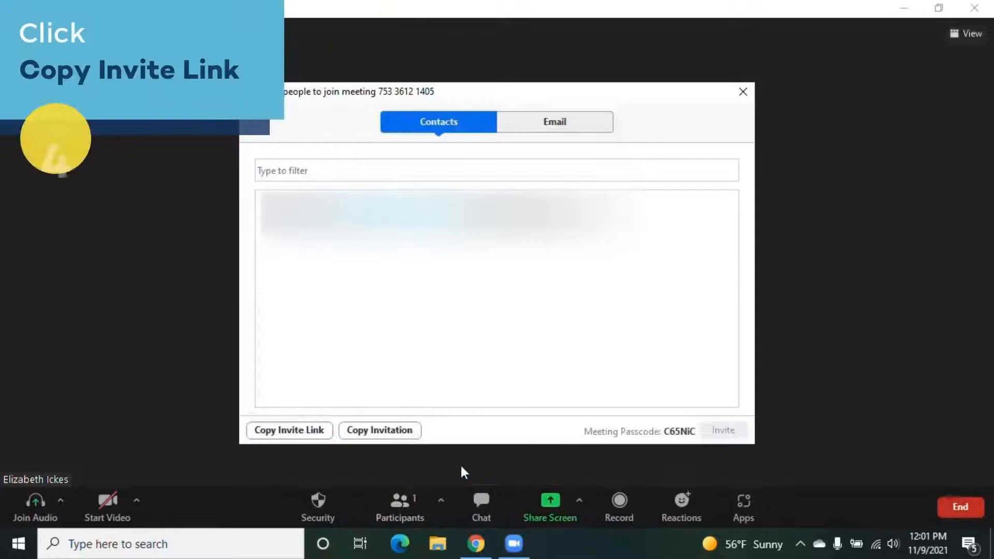
click(289, 429)
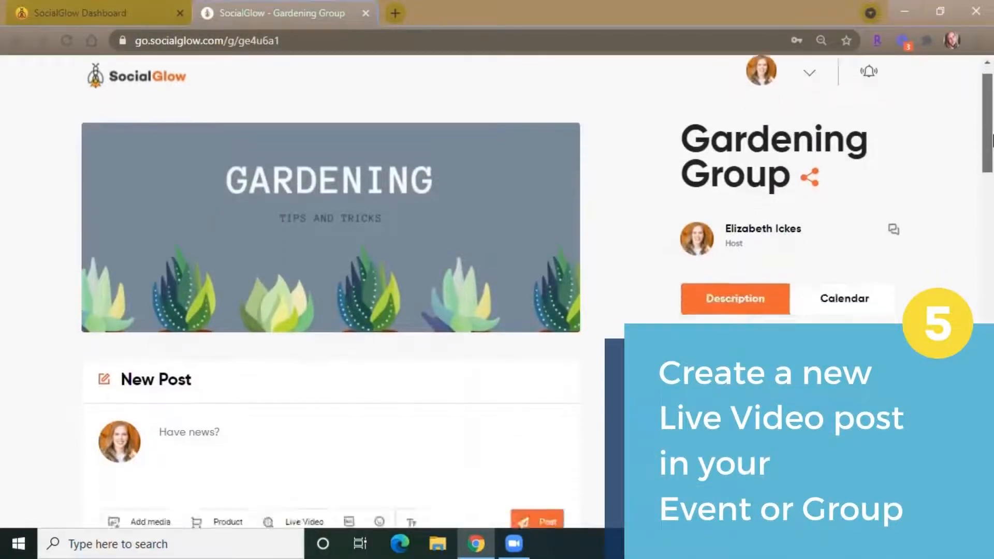
Publish a Live Video post captioned 'Live Q&A!' with the Zoom link in the Gardening Group
scroll(down, 3)
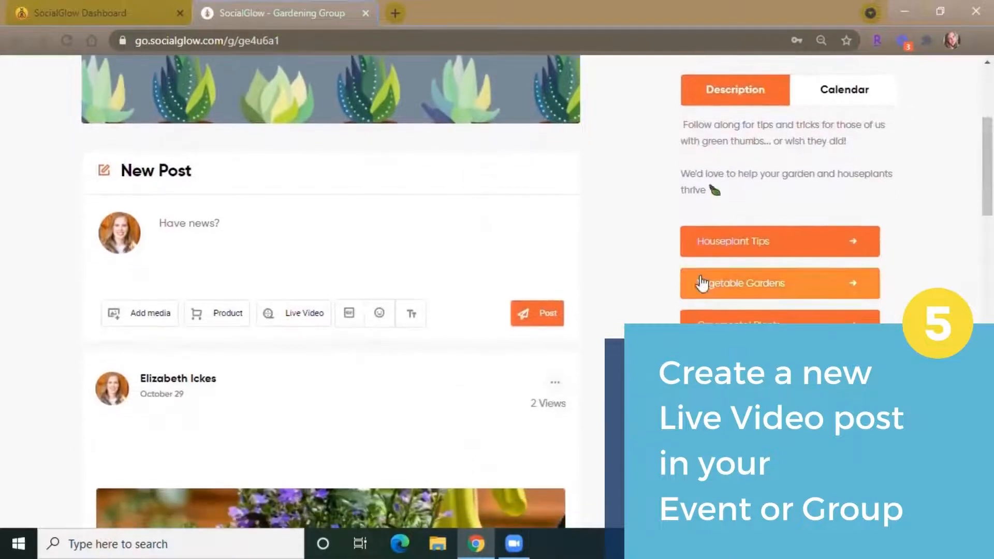
click(301, 312)
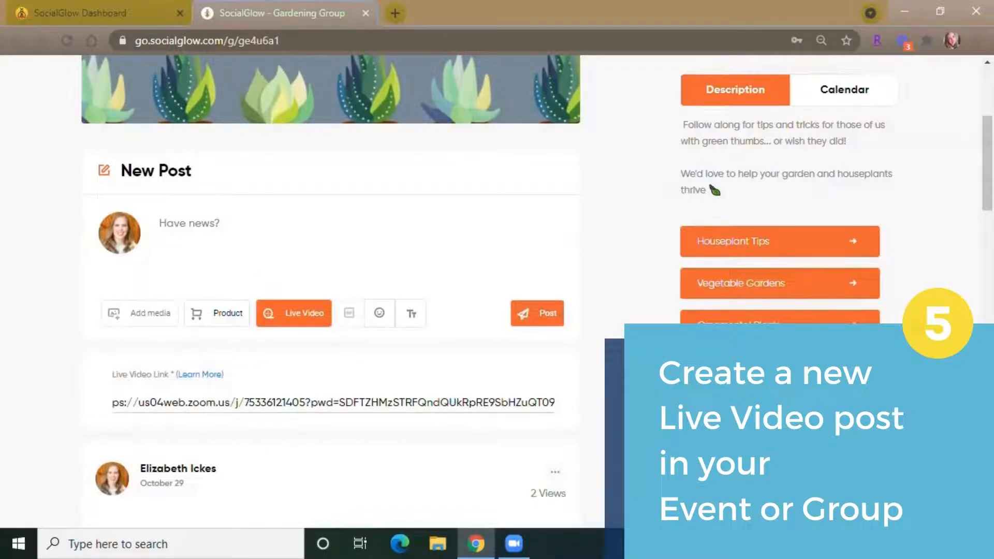
text(Live Q&A!)
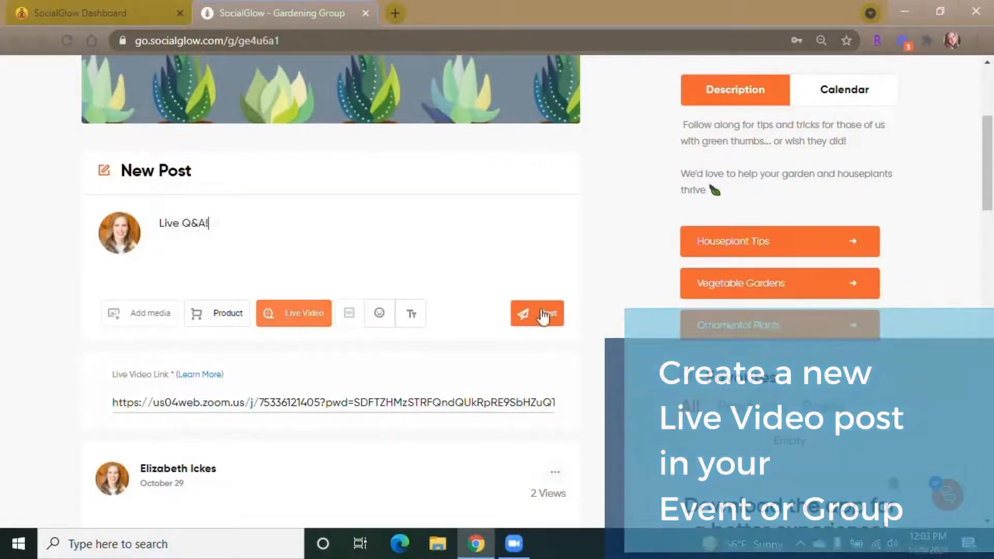
click(536, 312)
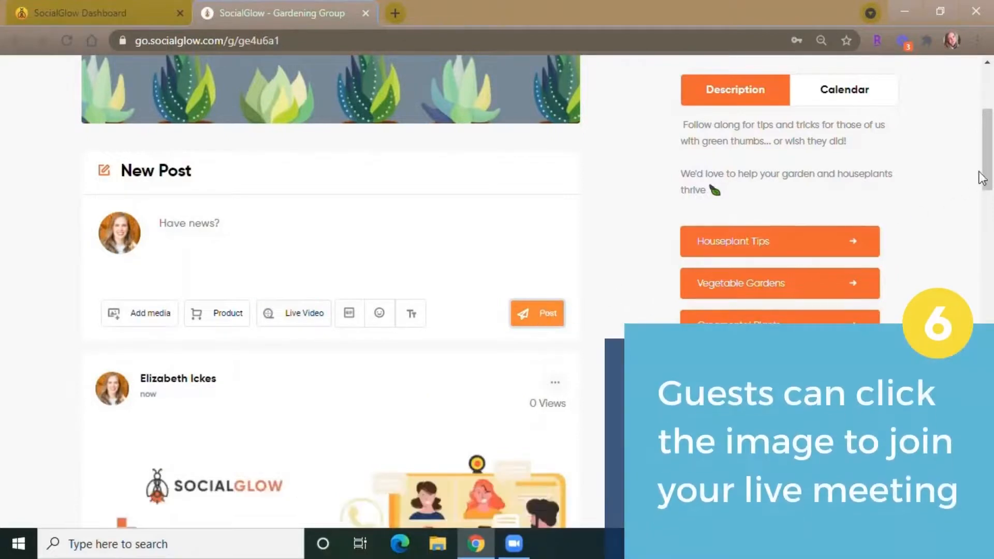
Join the Zoom meeting via the post's Join Live Video link, allowing the browser to launch Zoom
scroll(down, 3)
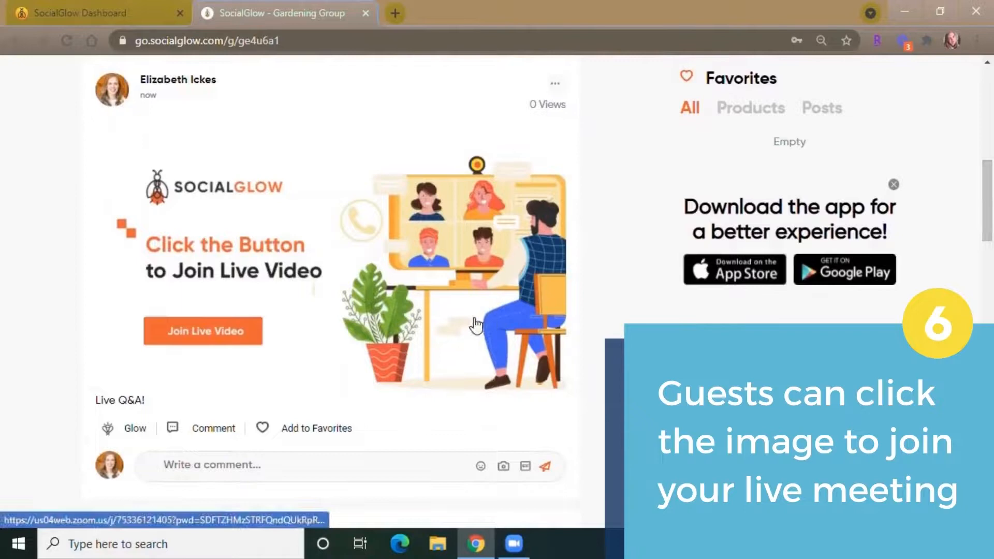
click(202, 331)
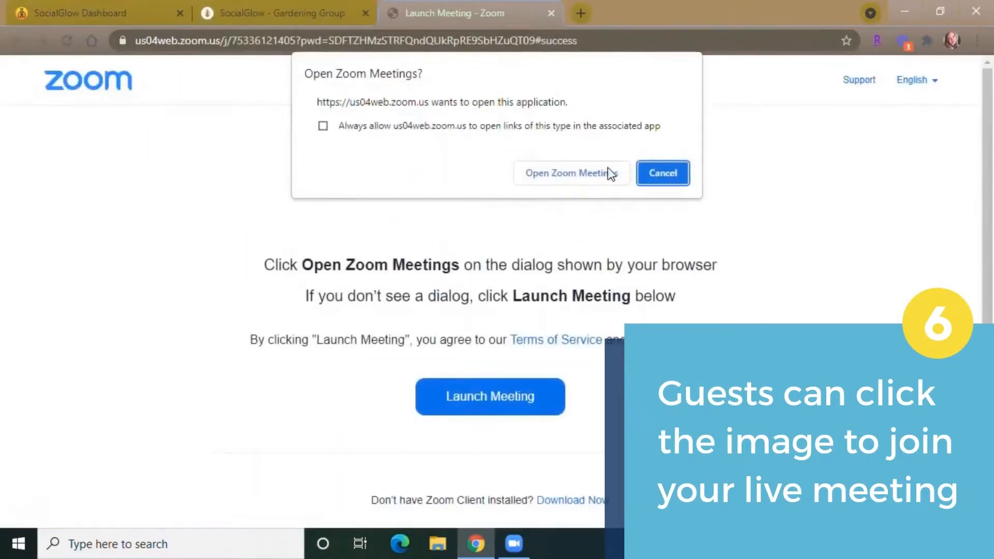
click(569, 173)
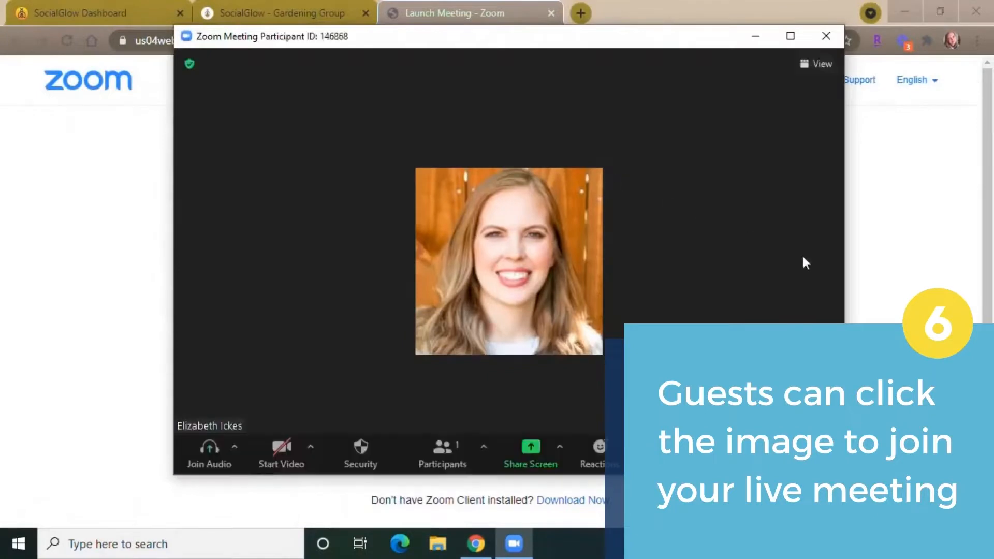